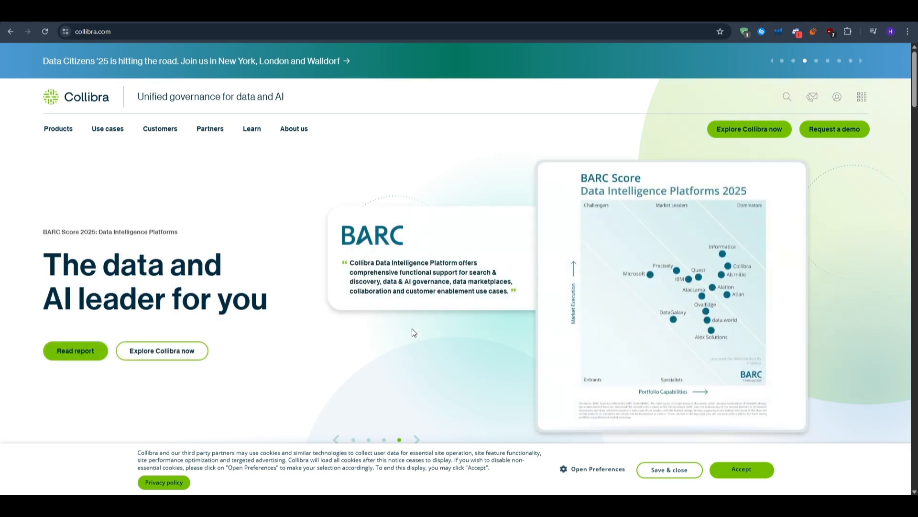
pyautogui.moveTo(611, 208)
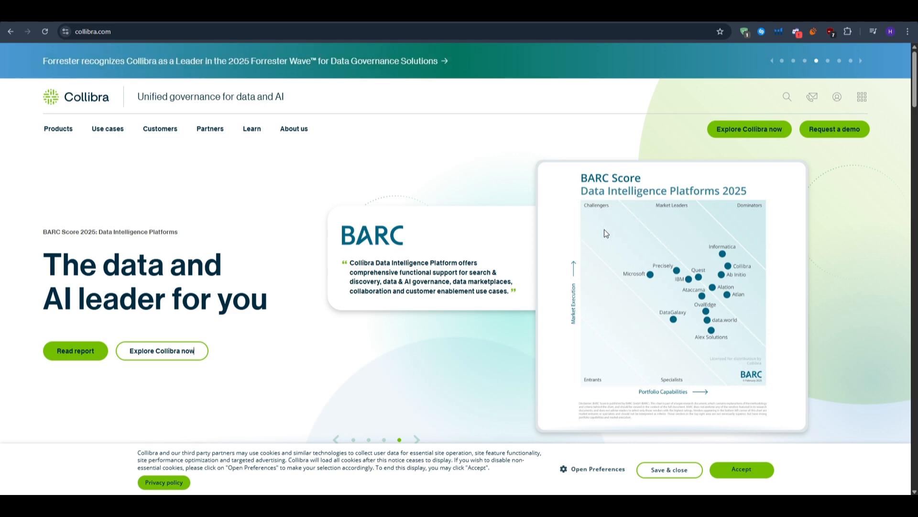
# Scroll to the Store, Build/Run/Operate, Trust/Comply/Consume diagram and dismiss the cookie notice
pyautogui.scroll(-3)
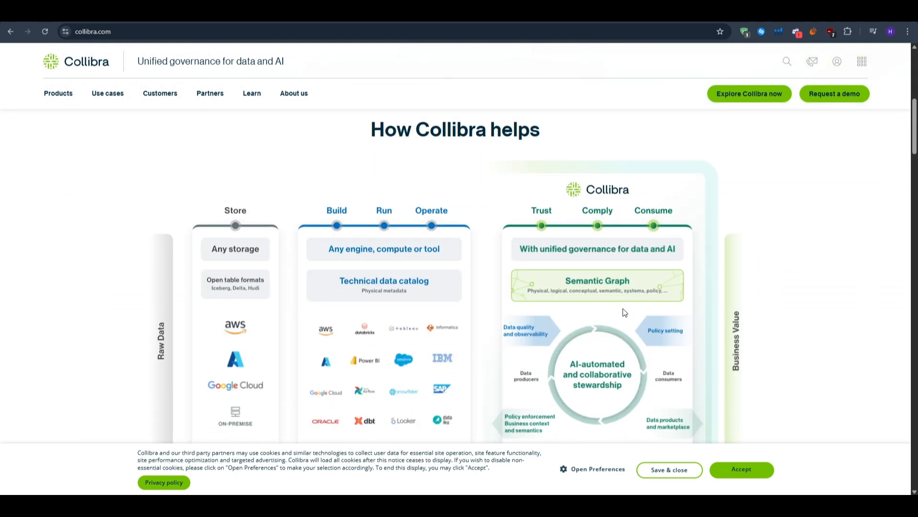
pyautogui.moveTo(695, 329)
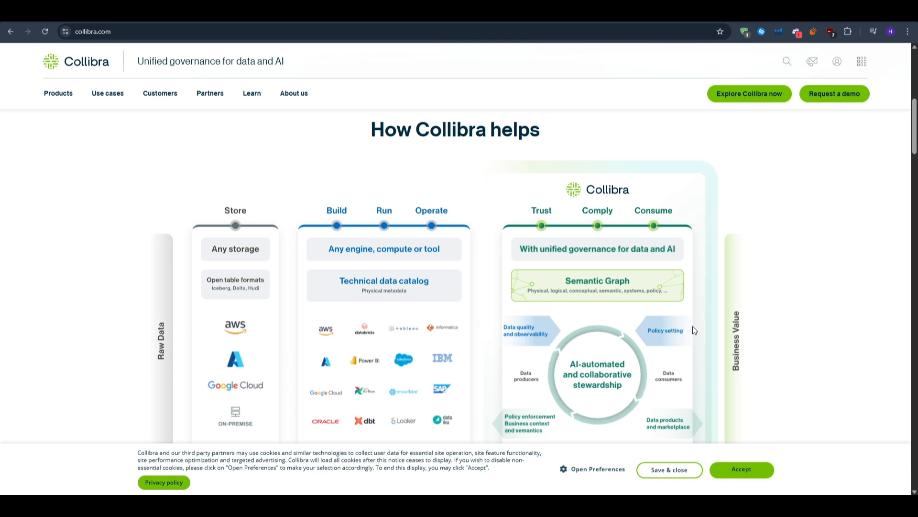
pyautogui.moveTo(658, 314)
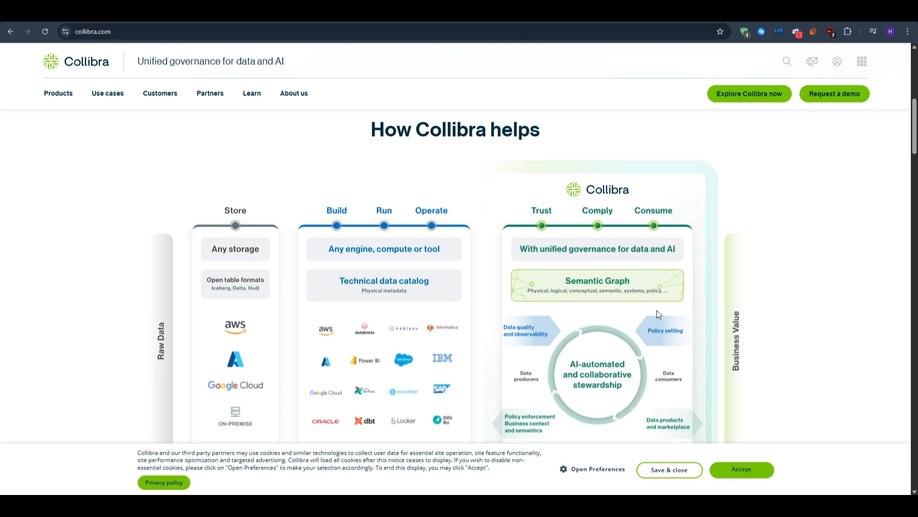
pyautogui.click(740, 469)
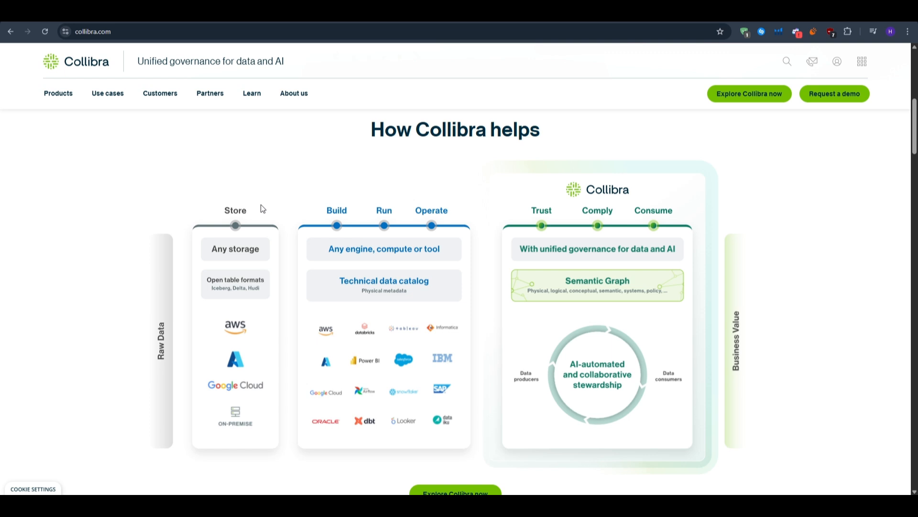
pyautogui.click(598, 225)
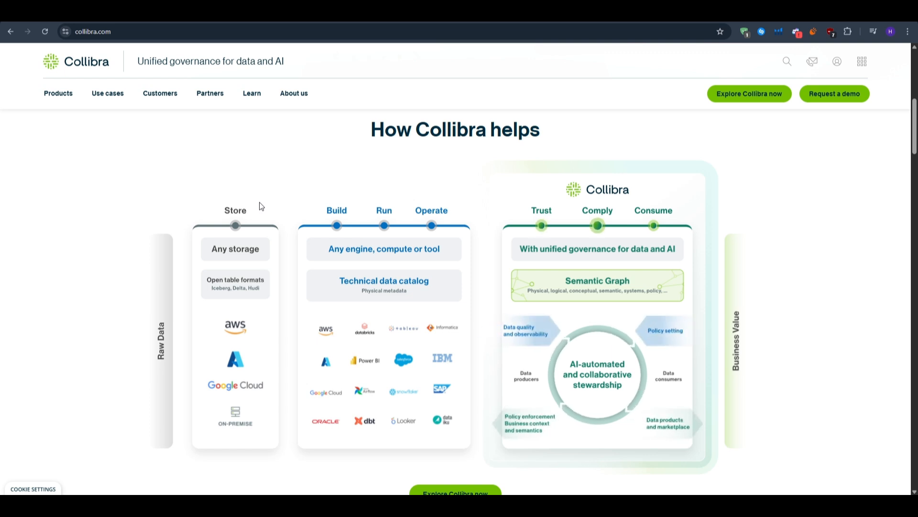
pyautogui.moveTo(162, 207)
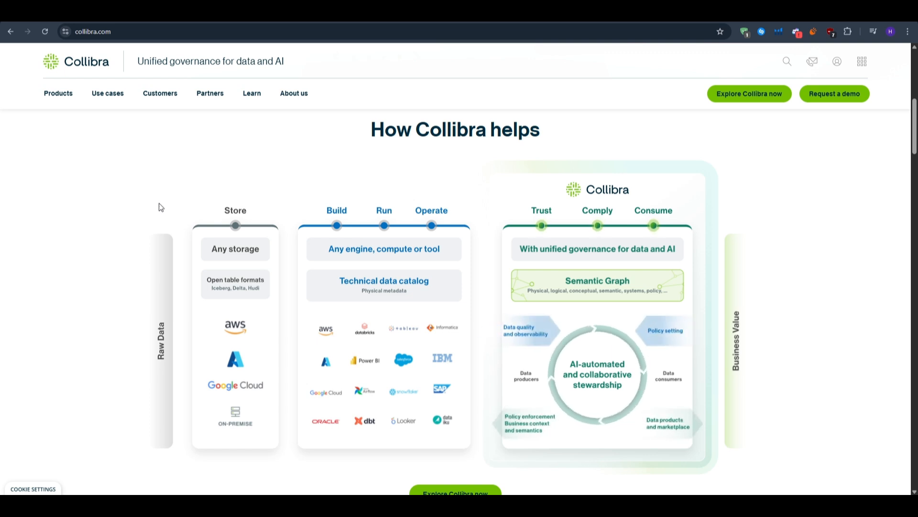
pyautogui.moveTo(141, 204)
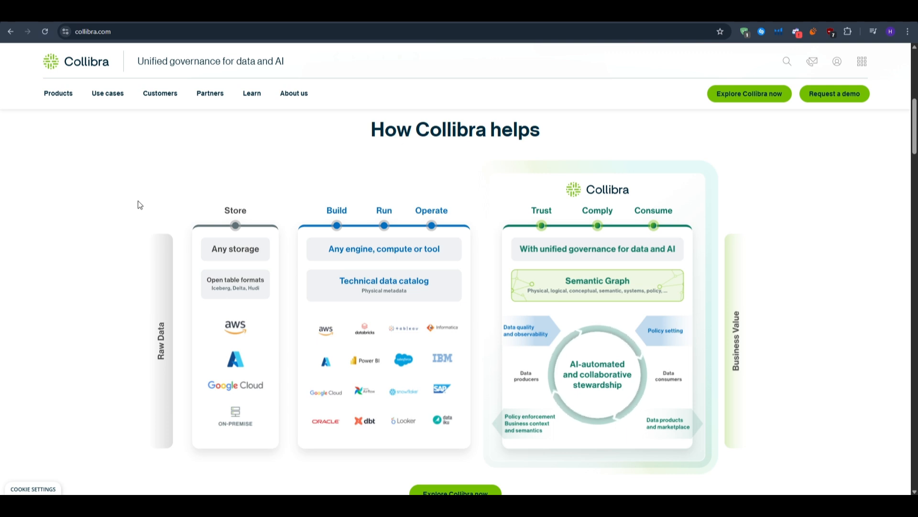
# Cycle the Platform demo through Observe, Organize, Govern data and Govern AI use cases
pyautogui.scroll(-3)
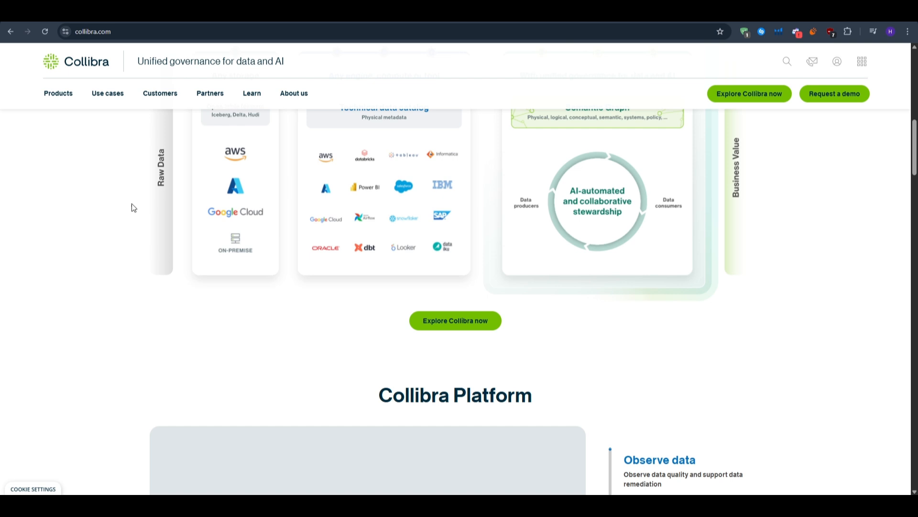
pyautogui.scroll(-3)
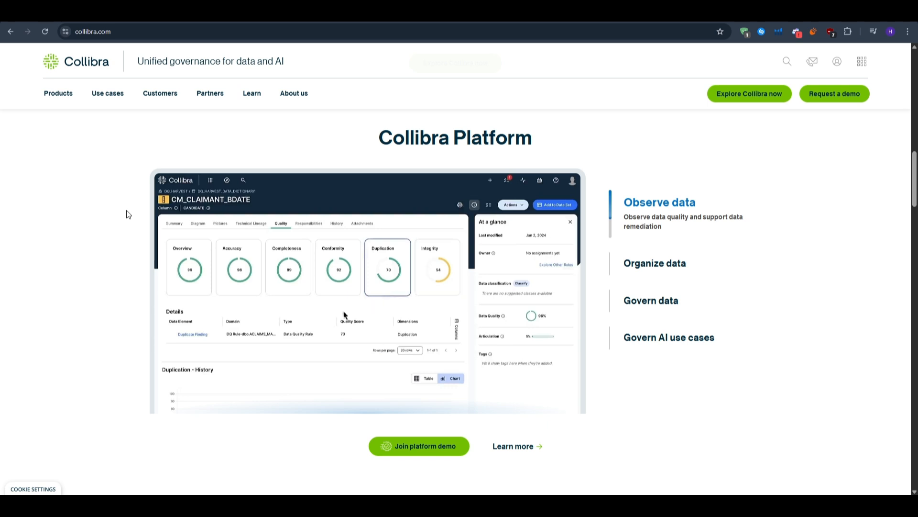
pyautogui.click(188, 267)
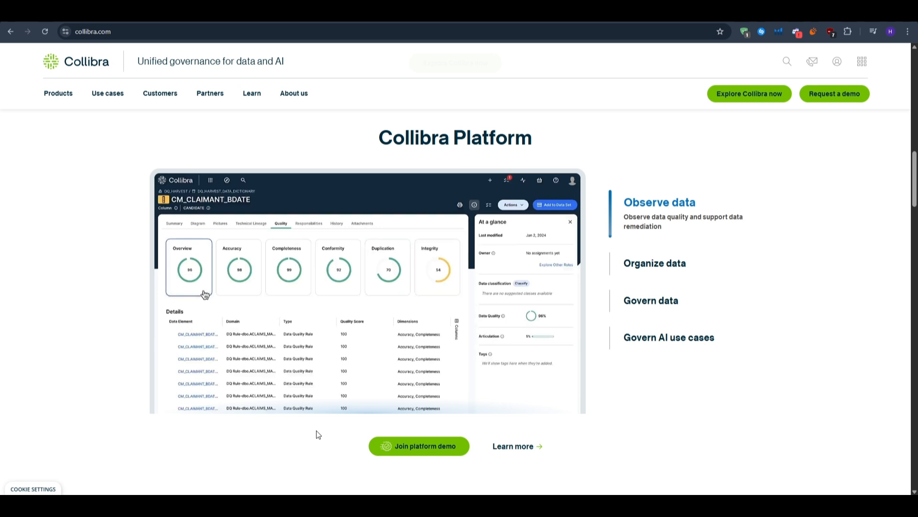
pyautogui.click(655, 263)
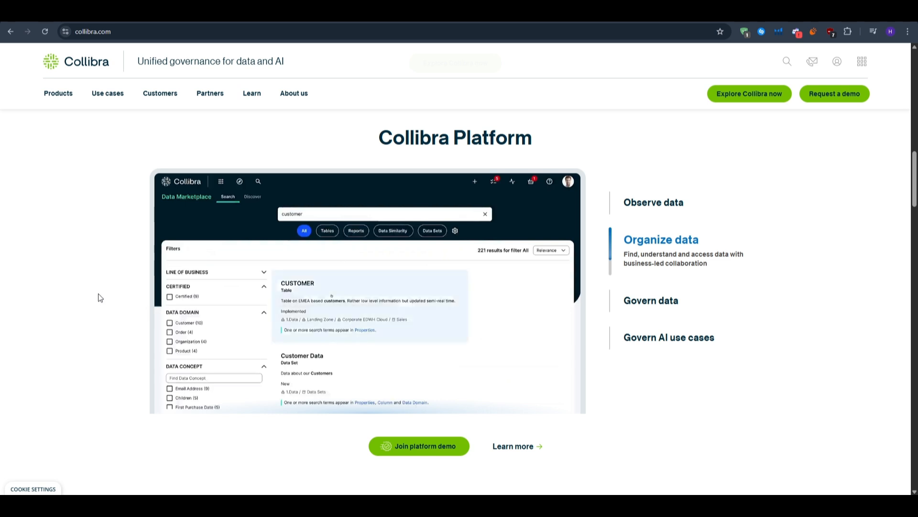
pyautogui.click(297, 283)
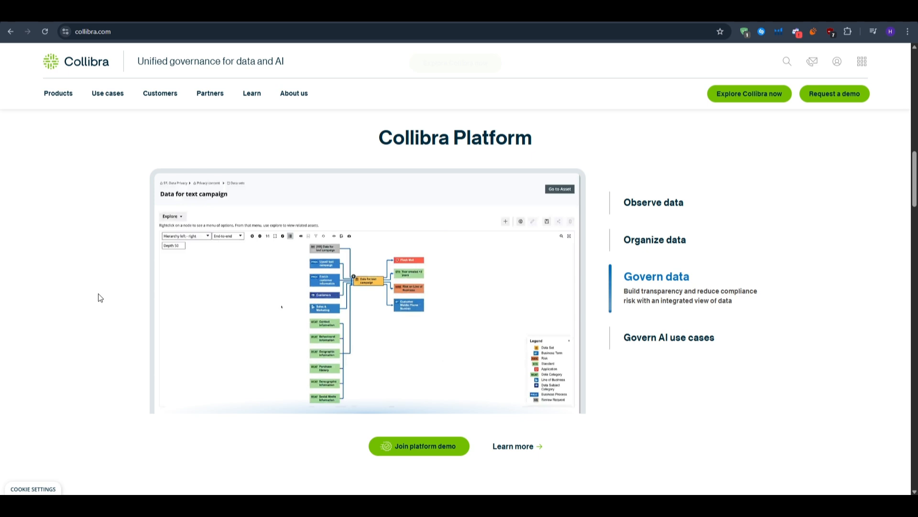
pyautogui.click(668, 314)
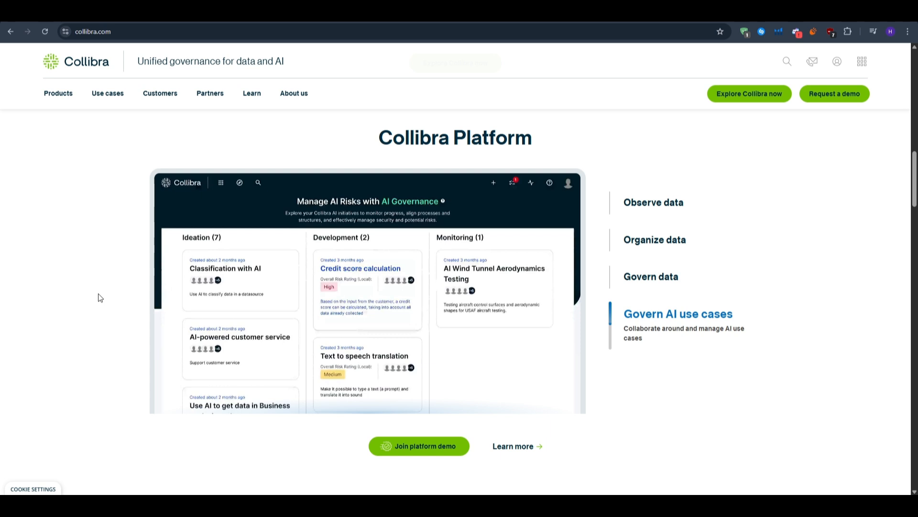
pyautogui.click(360, 269)
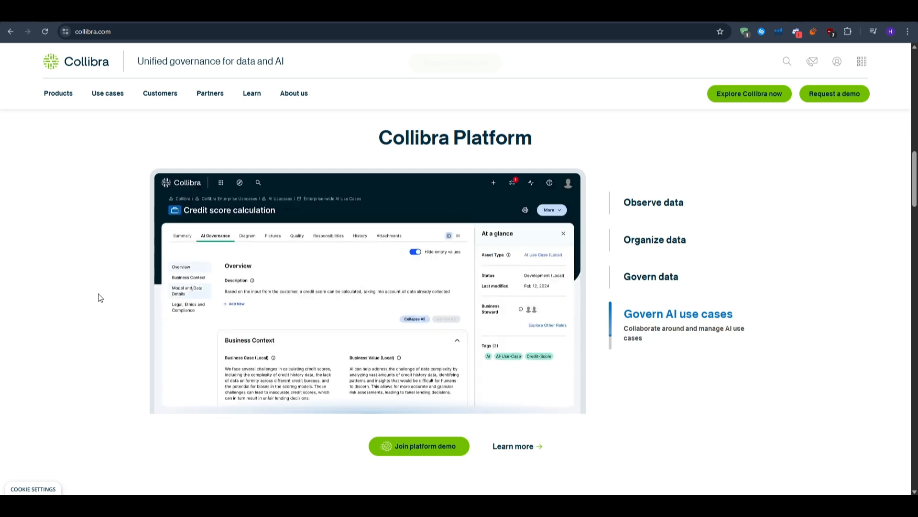
pyautogui.click(187, 290)
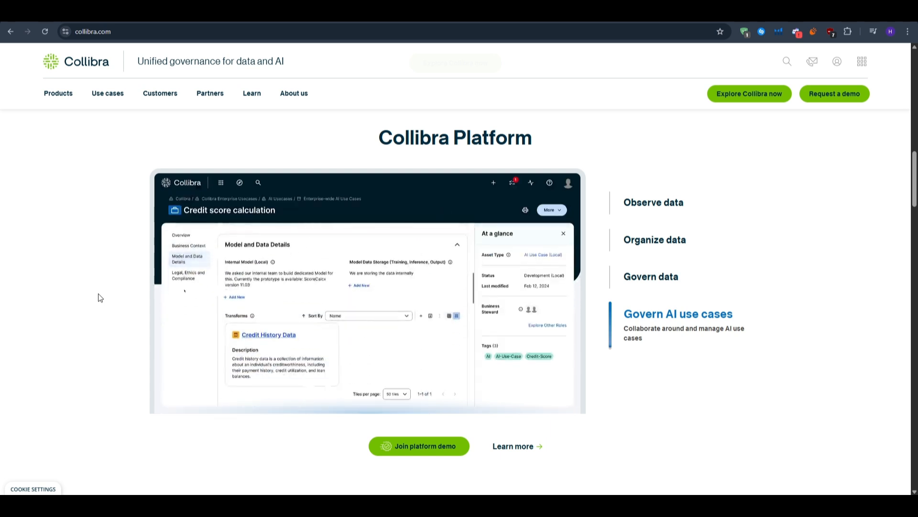
pyautogui.click(653, 202)
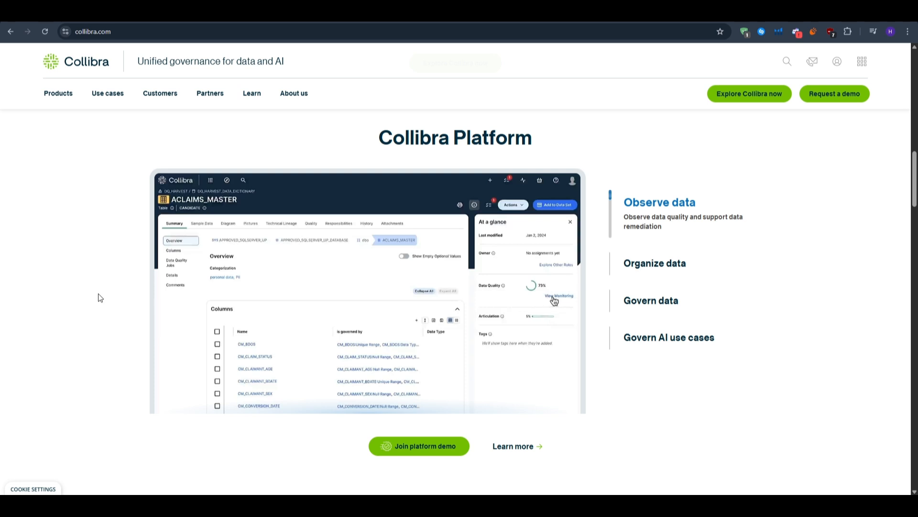
pyautogui.click(554, 297)
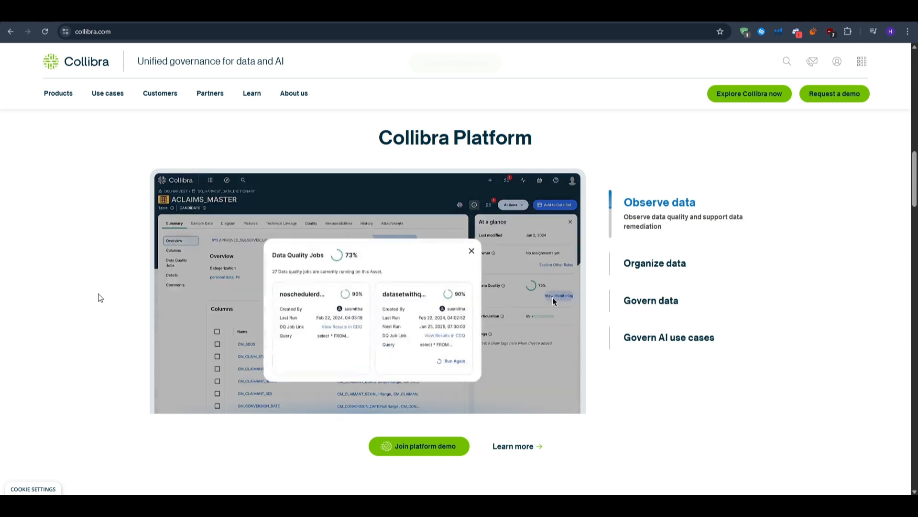
# Scroll down and close the Gartner Magic Quadrant pop-up
pyautogui.scroll(-3)
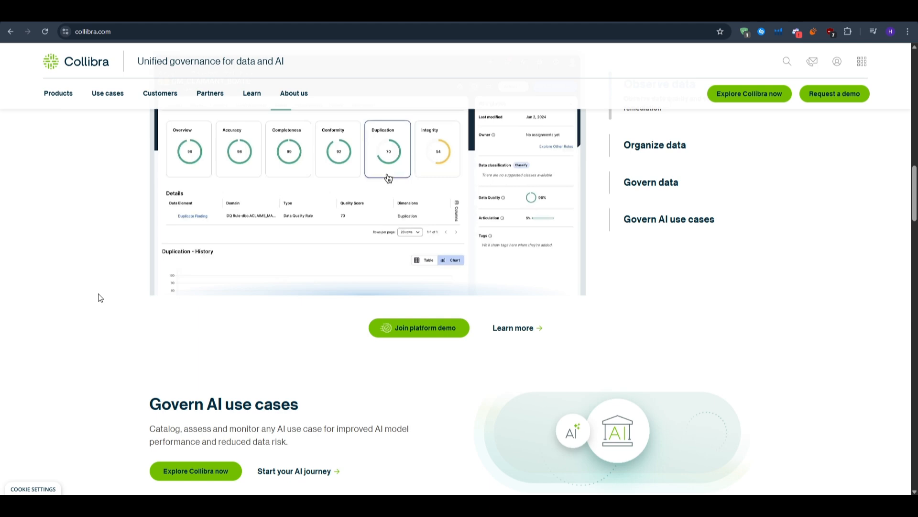
pyautogui.scroll(-3)
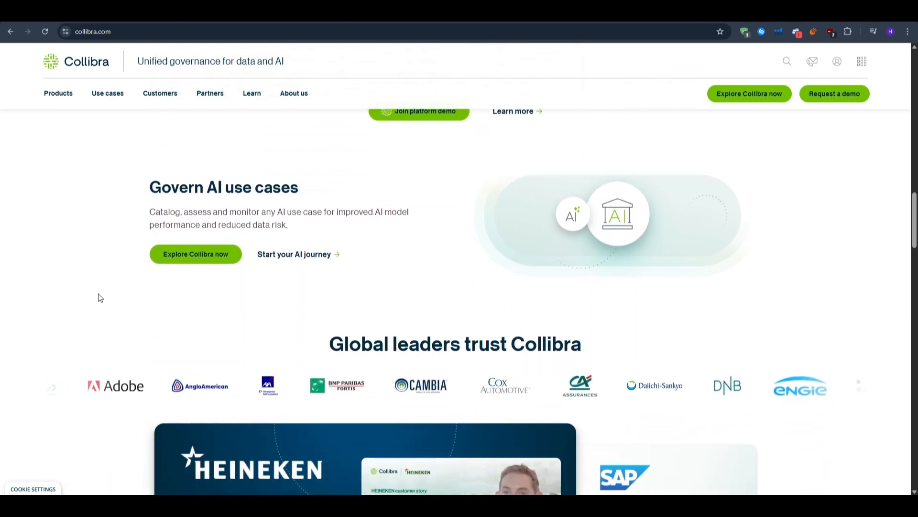
pyautogui.scroll(-3)
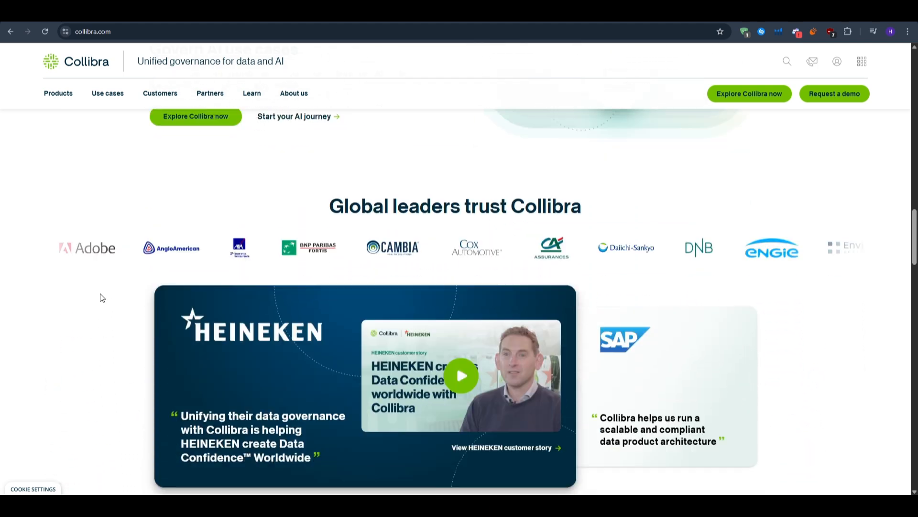
pyautogui.scroll(-3)
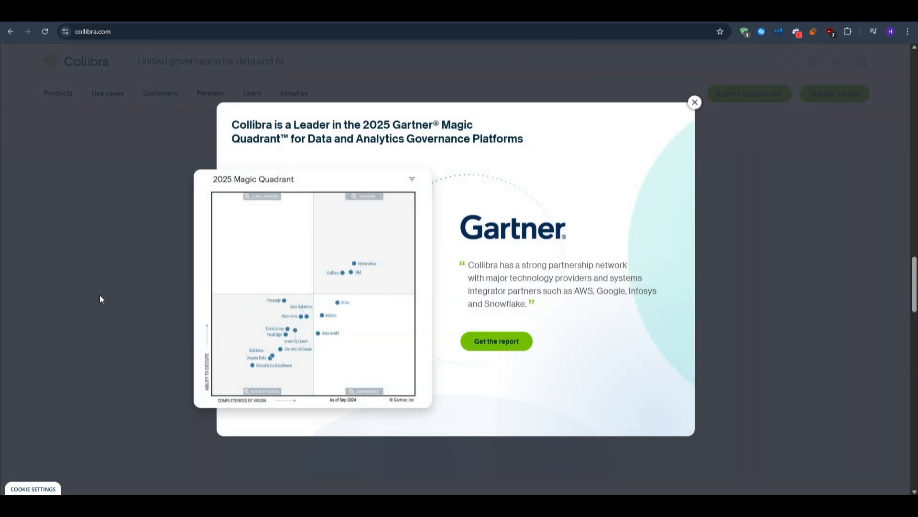
pyautogui.click(694, 102)
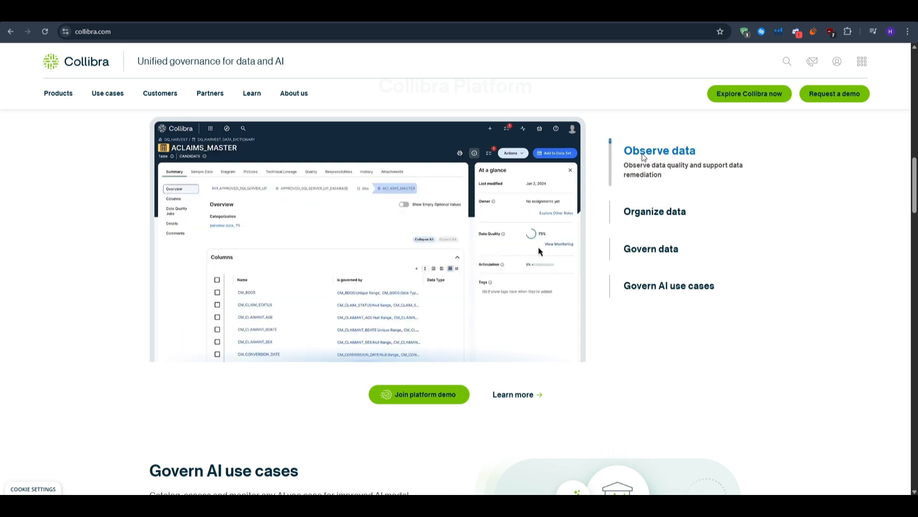
pyautogui.moveTo(553, 248)
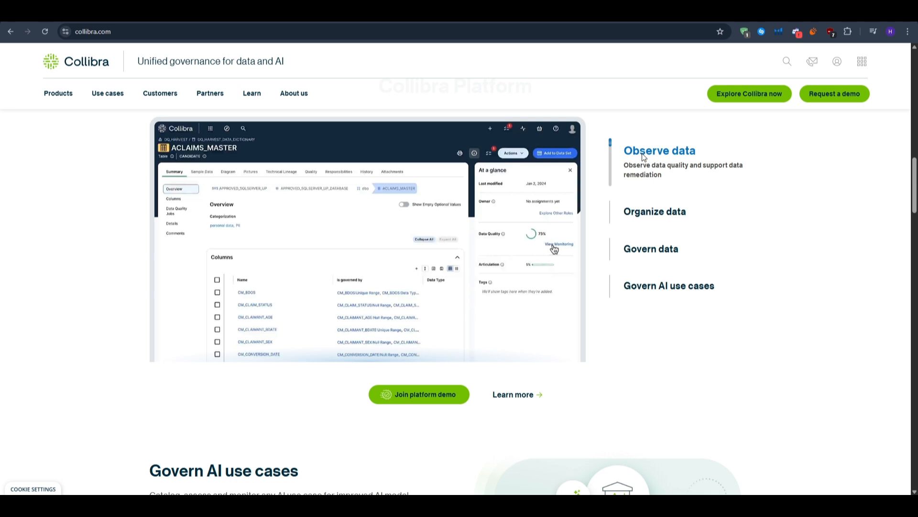
# View Observe data's monitoring jobs and quality scores, then show the Organize data preview
pyautogui.click(556, 244)
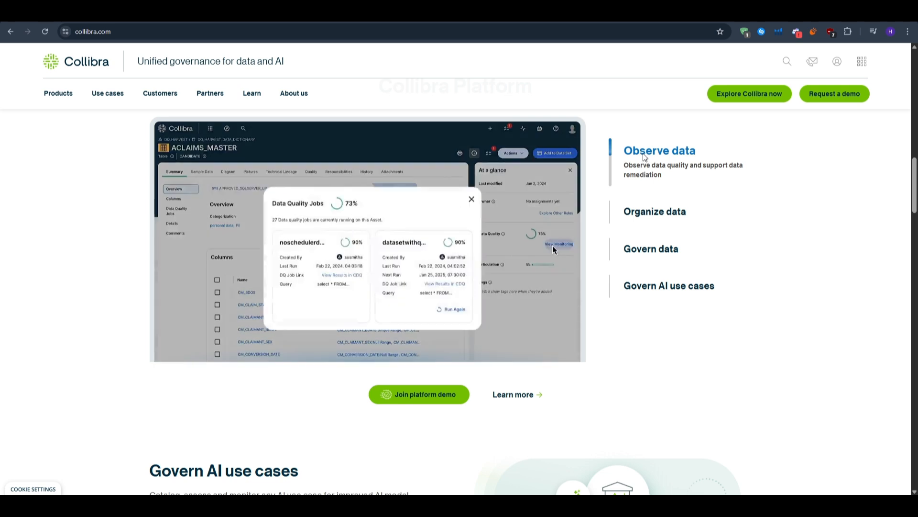
pyautogui.click(472, 198)
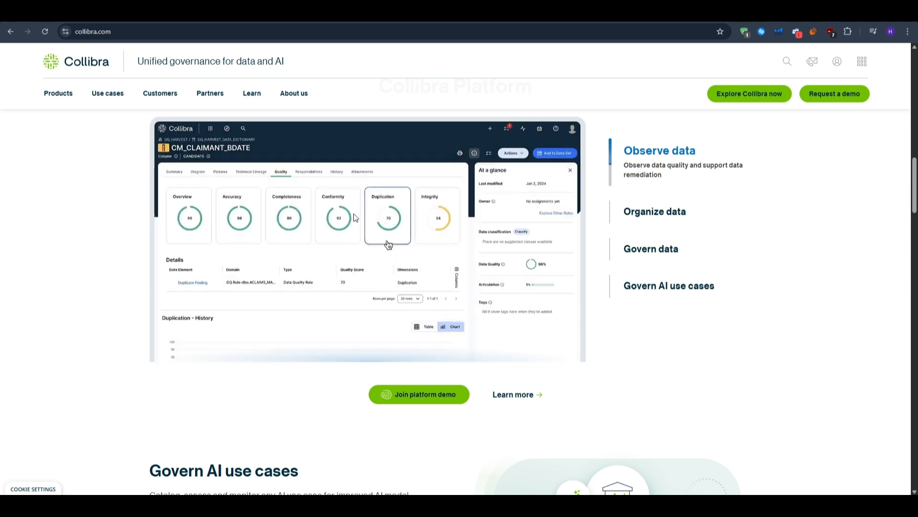
pyautogui.click(188, 216)
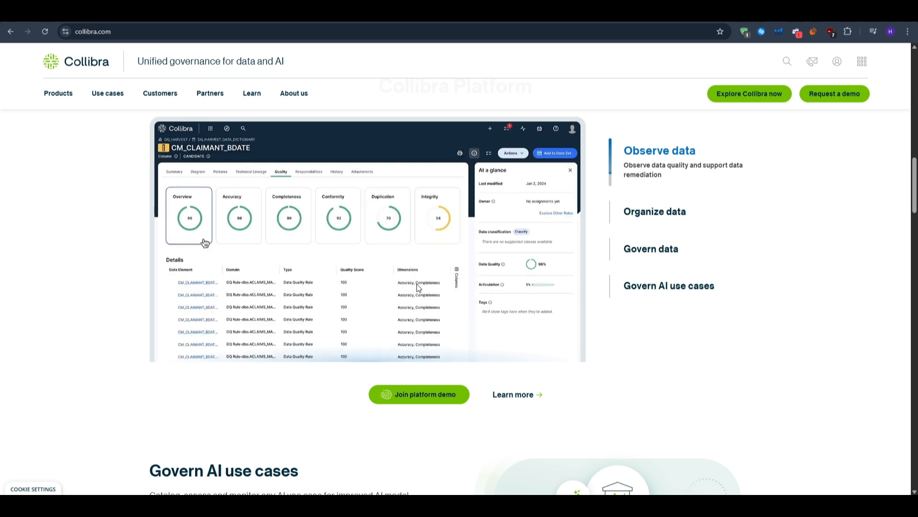
pyautogui.moveTo(513, 269)
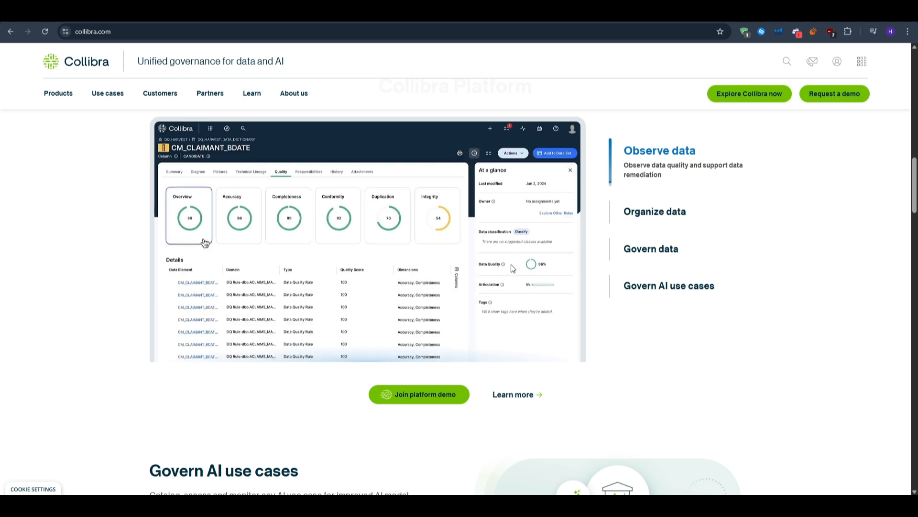
pyautogui.click(654, 212)
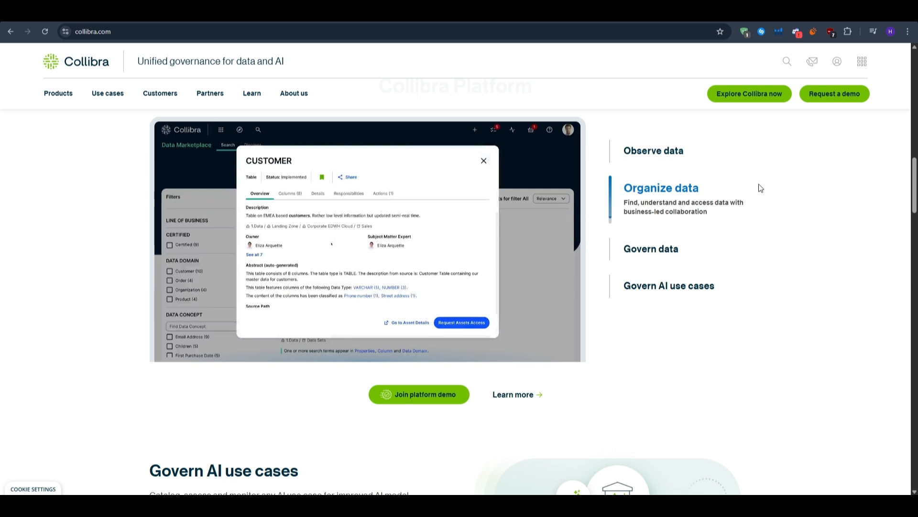
# Browse the CUSTOMER search results and table details in the Organize data demo
pyautogui.click(483, 160)
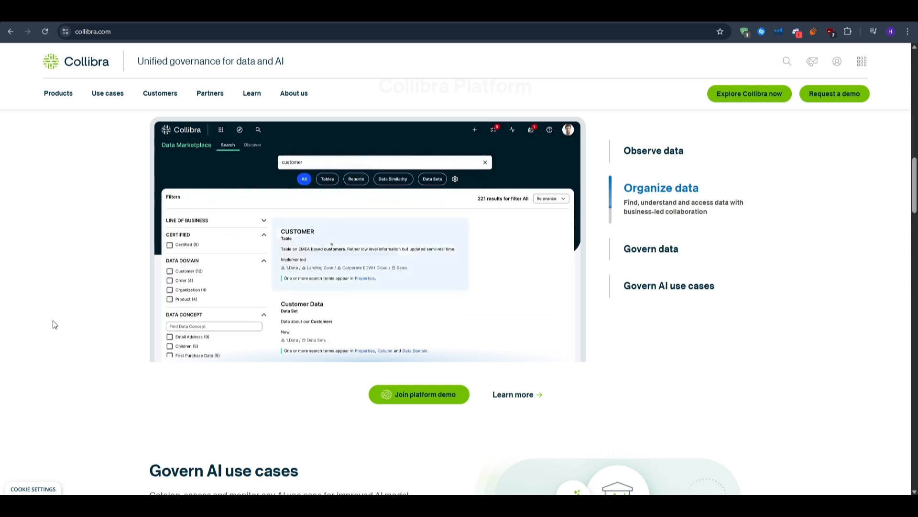
pyautogui.click(298, 234)
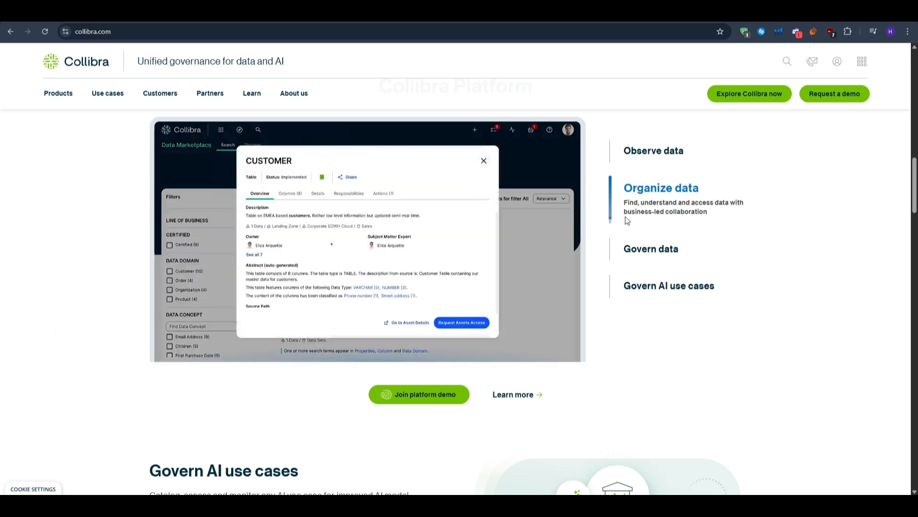
pyautogui.click(484, 161)
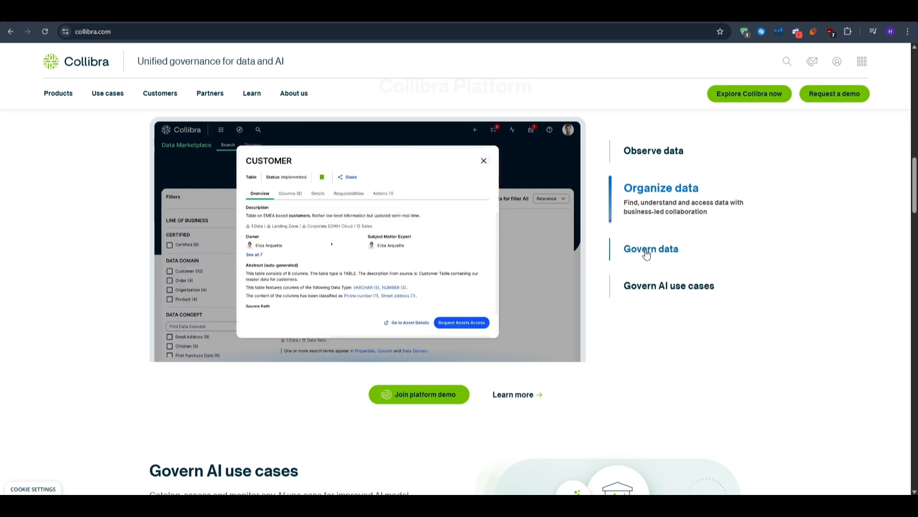
# View the Govern data feature preview
pyautogui.click(651, 249)
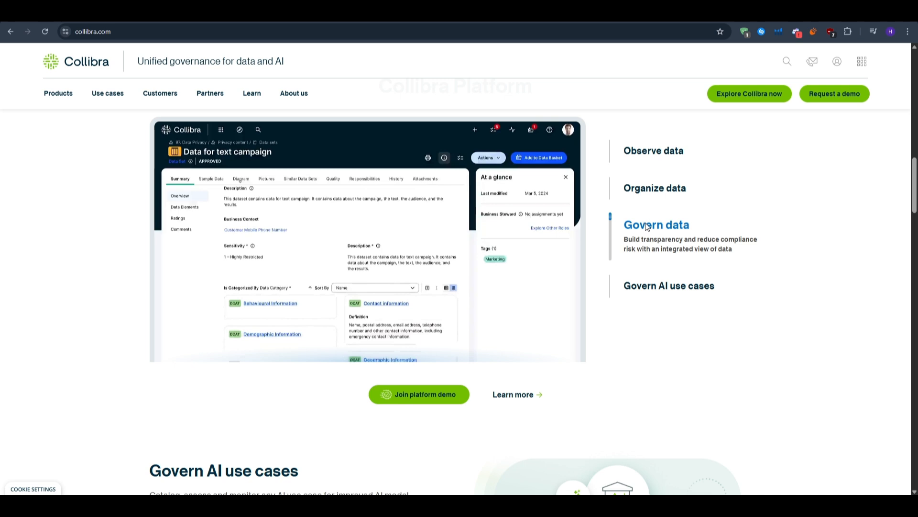
pyautogui.scroll(-3)
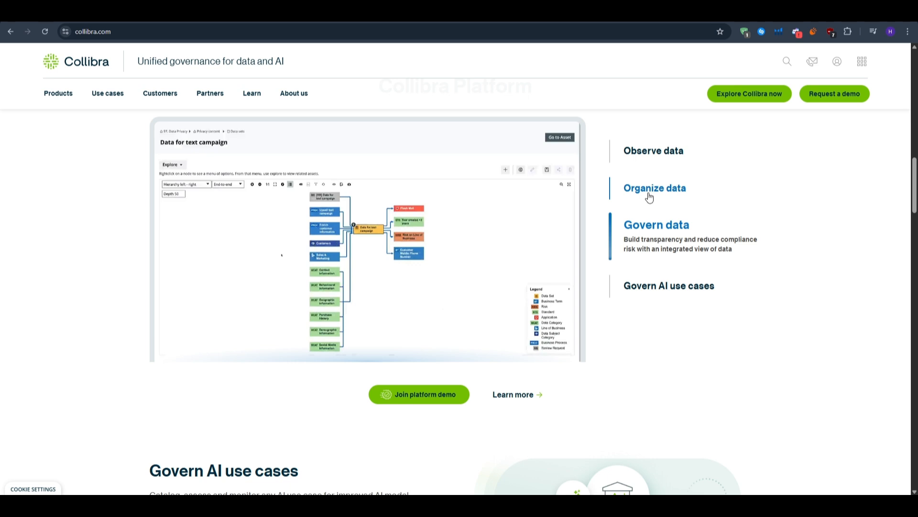
pyautogui.click(669, 285)
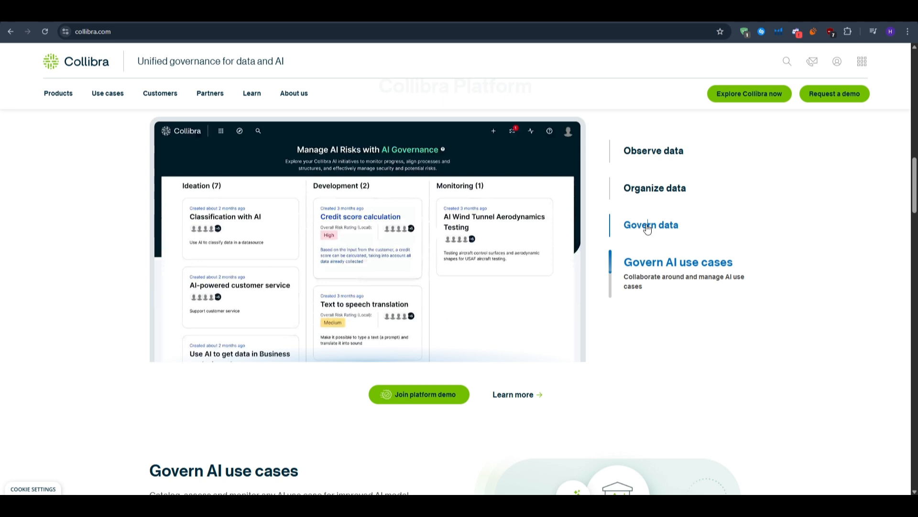
# Explore the Credit score calculation AI use case, then open the Core Services product page
pyautogui.click(360, 217)
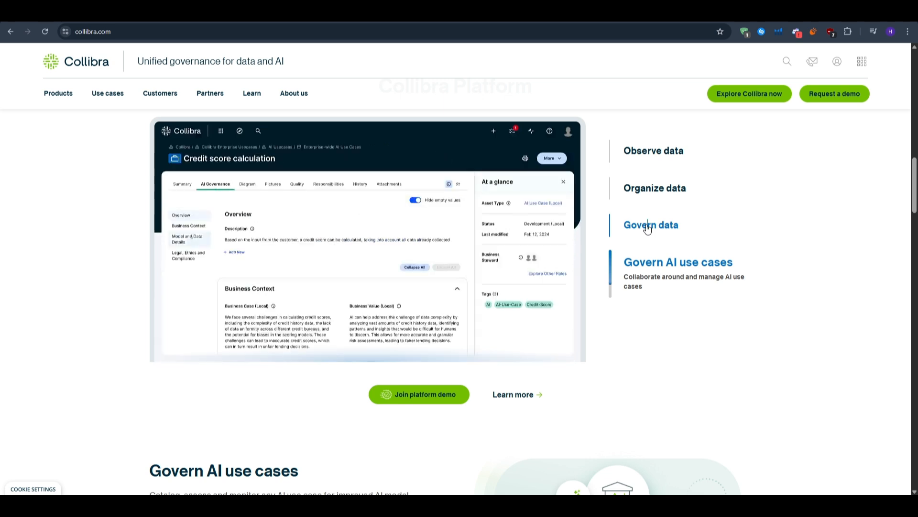
pyautogui.click(188, 238)
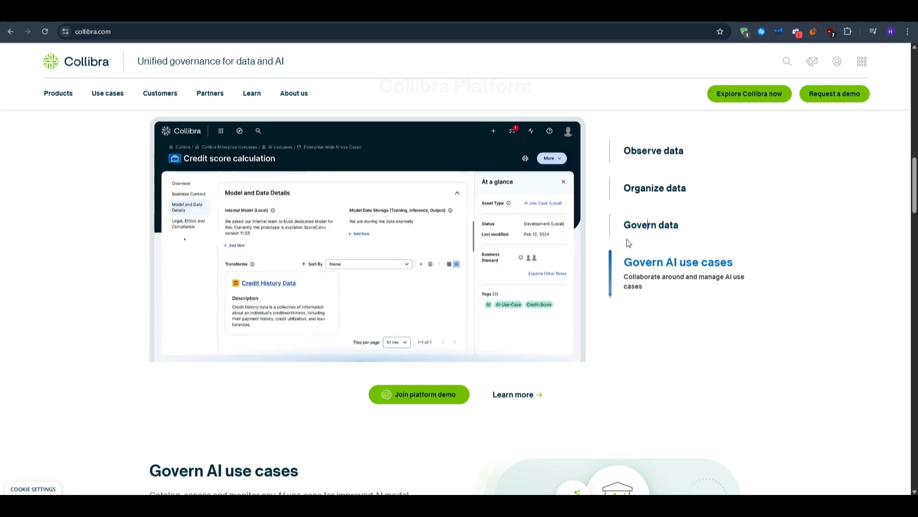
pyautogui.click(653, 151)
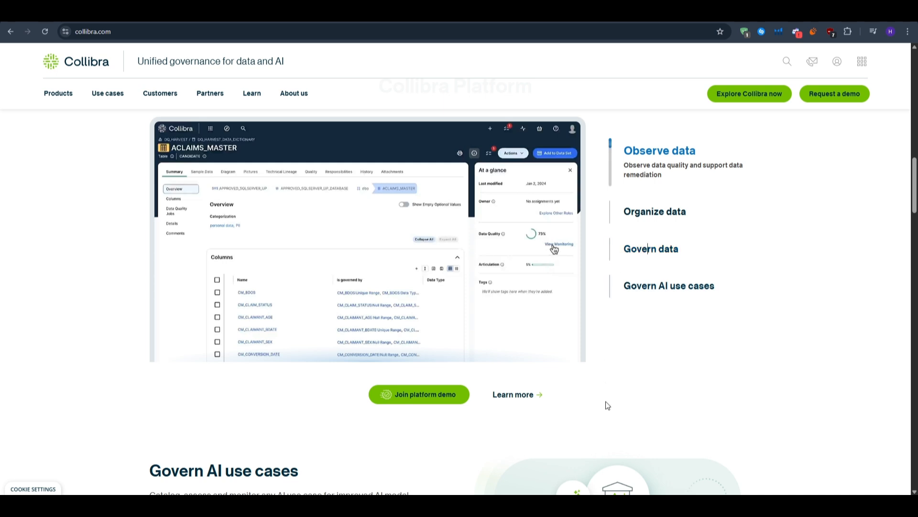
pyautogui.click(556, 243)
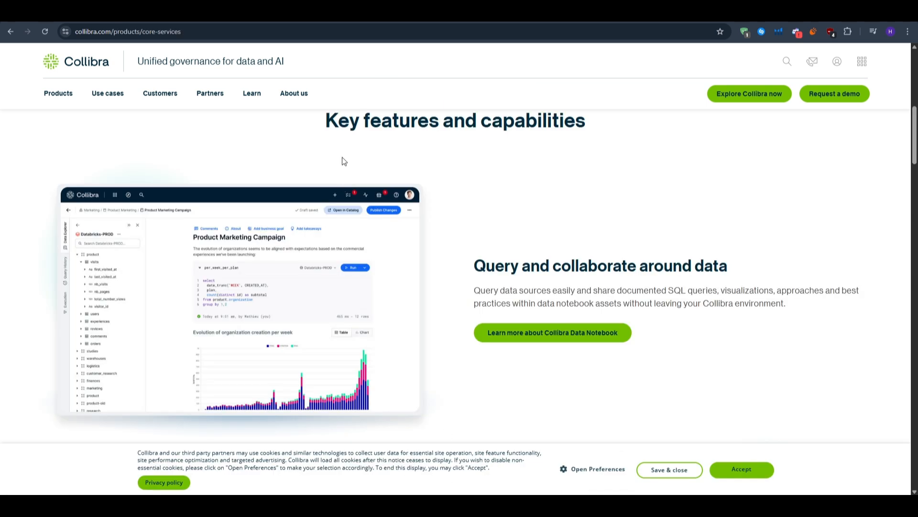
pyautogui.moveTo(502, 208)
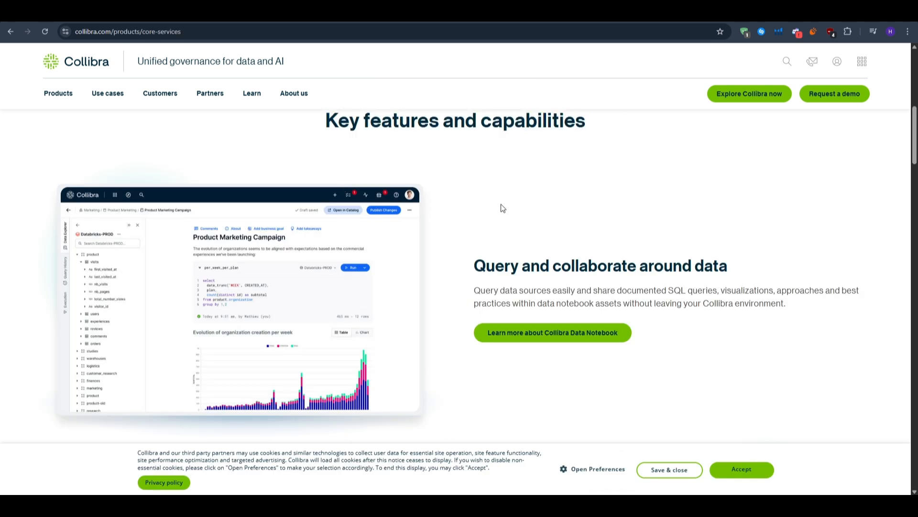
pyautogui.moveTo(492, 202)
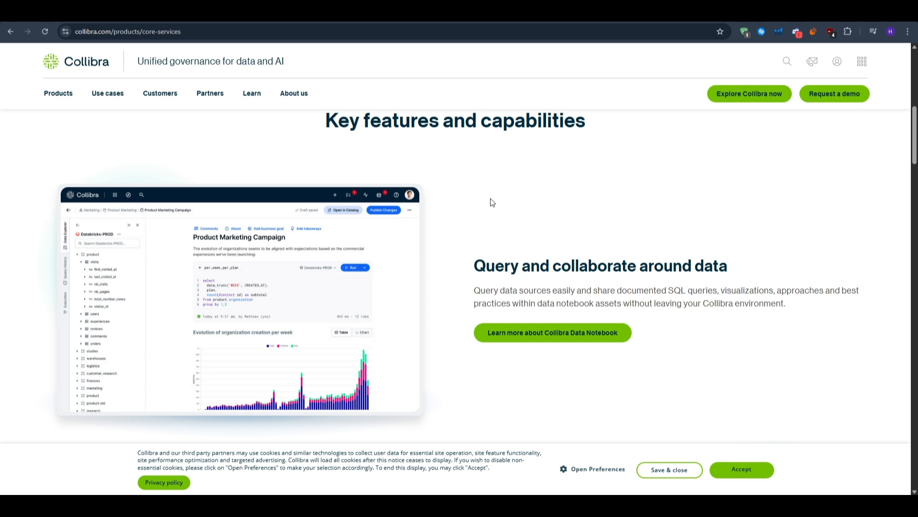
# Scroll Core Services features down to data governance adoption, then return home via the logo
pyautogui.scroll(-3)
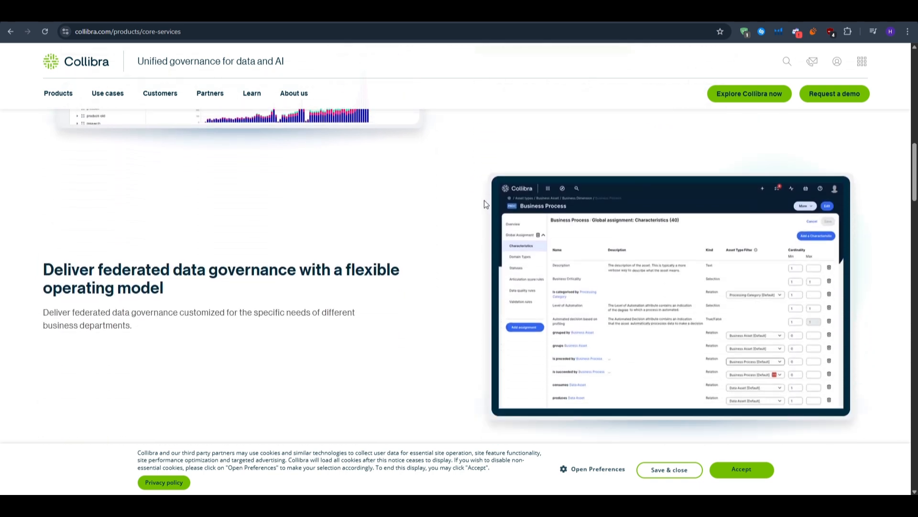
pyautogui.scroll(-3)
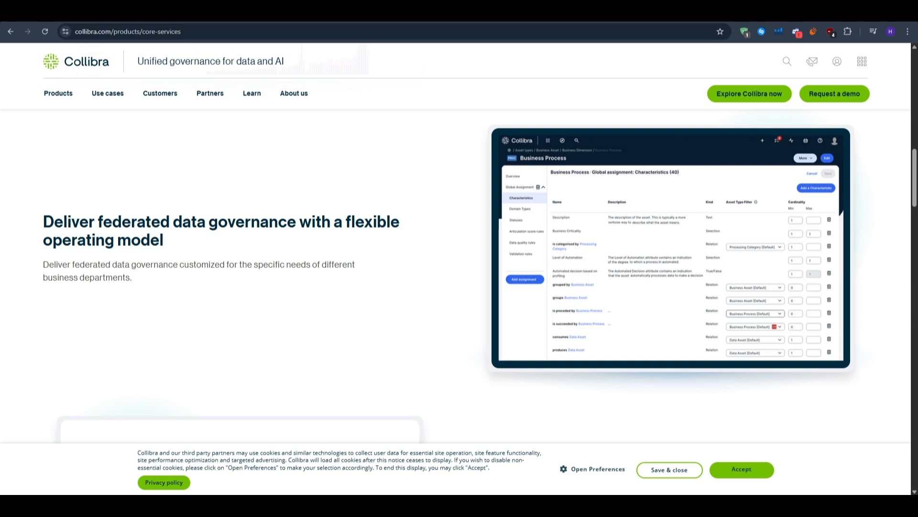
pyautogui.moveTo(418, 426)
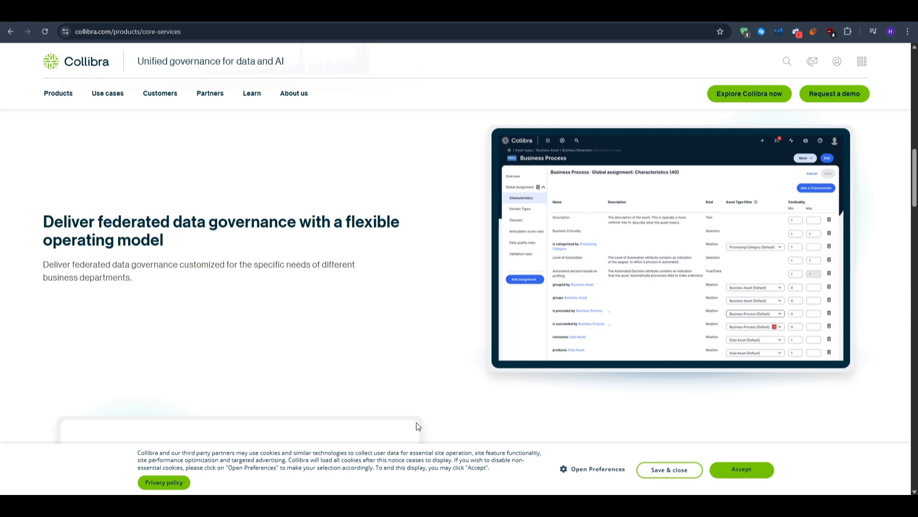
pyautogui.moveTo(436, 291)
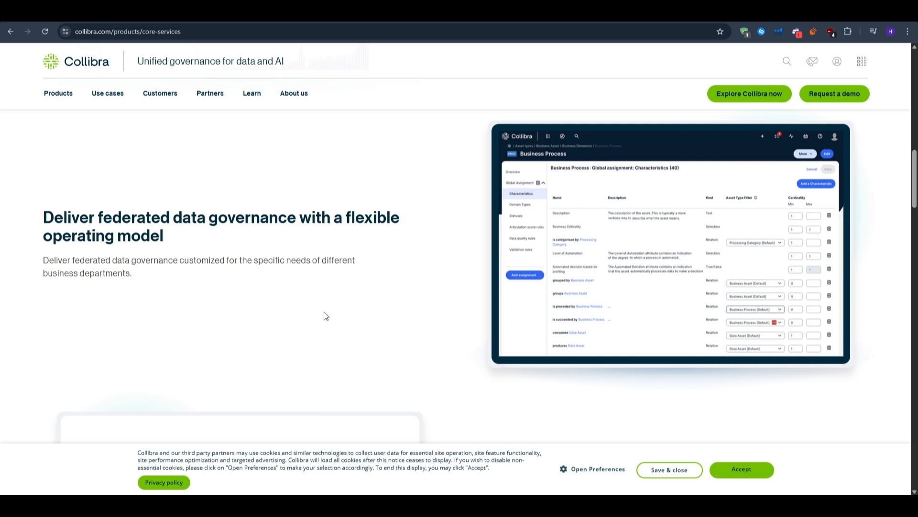
pyautogui.scroll(-3)
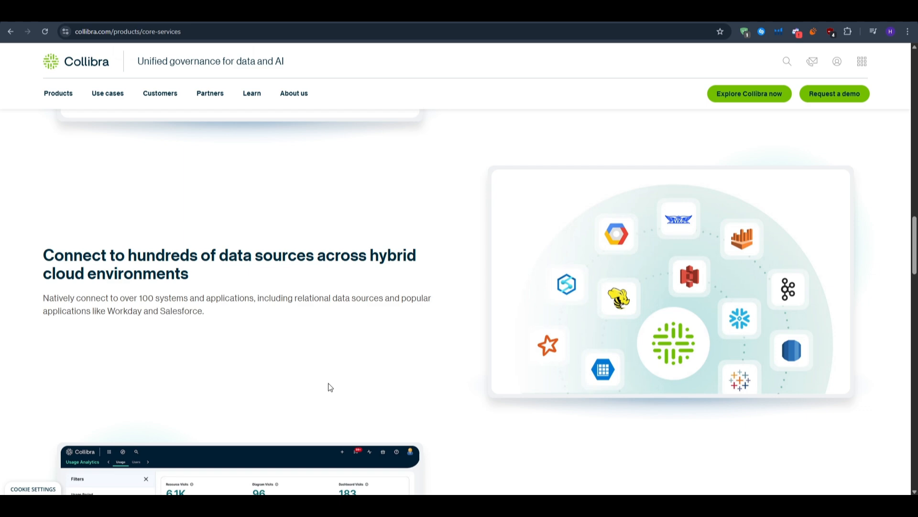
pyautogui.scroll(-3)
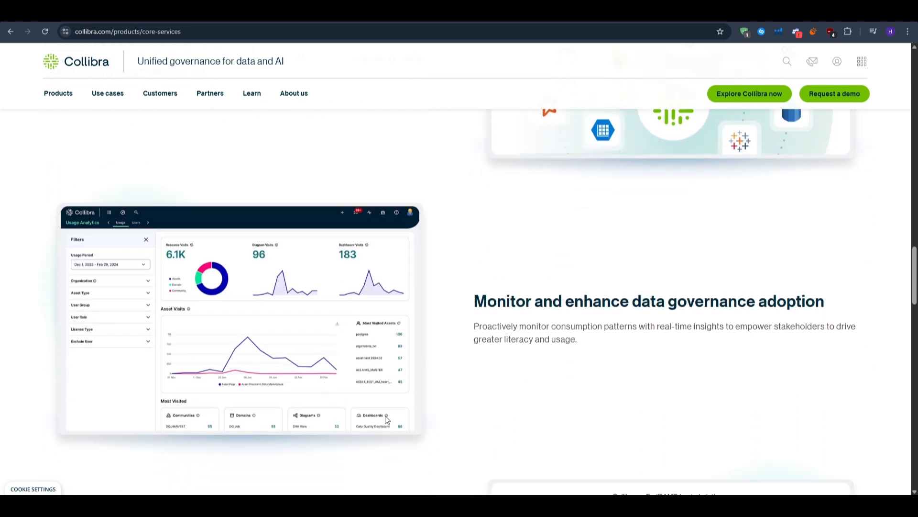
pyautogui.moveTo(212, 182)
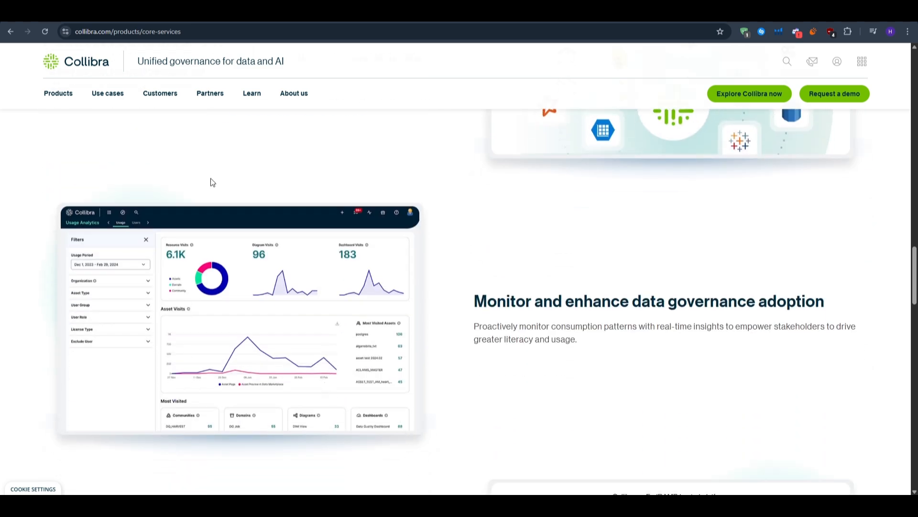
pyautogui.click(86, 61)
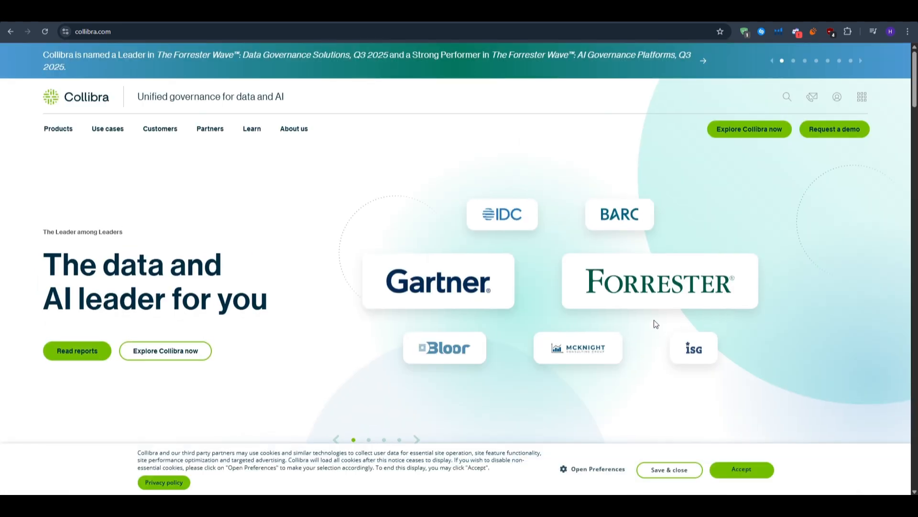
# Scroll back to the How Collibra helps diagram and accept the cookie notice
pyautogui.scroll(-3)
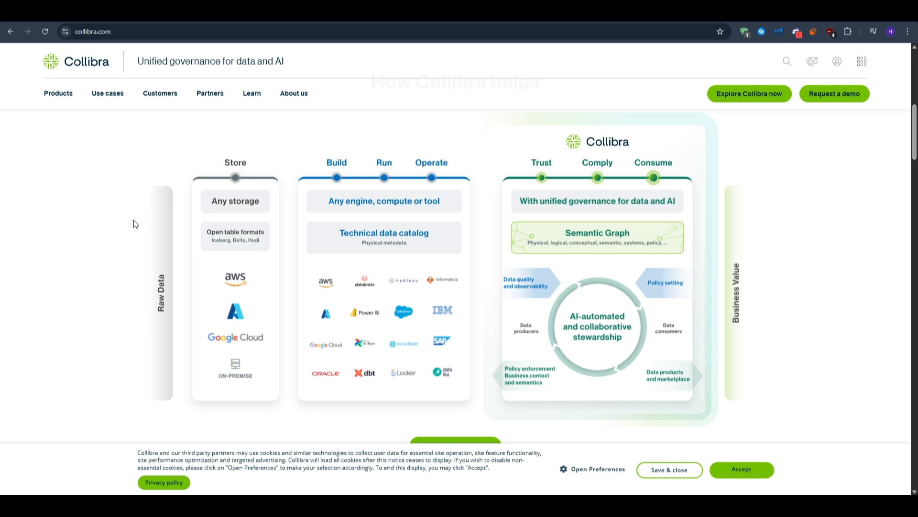
pyautogui.moveTo(370, 430)
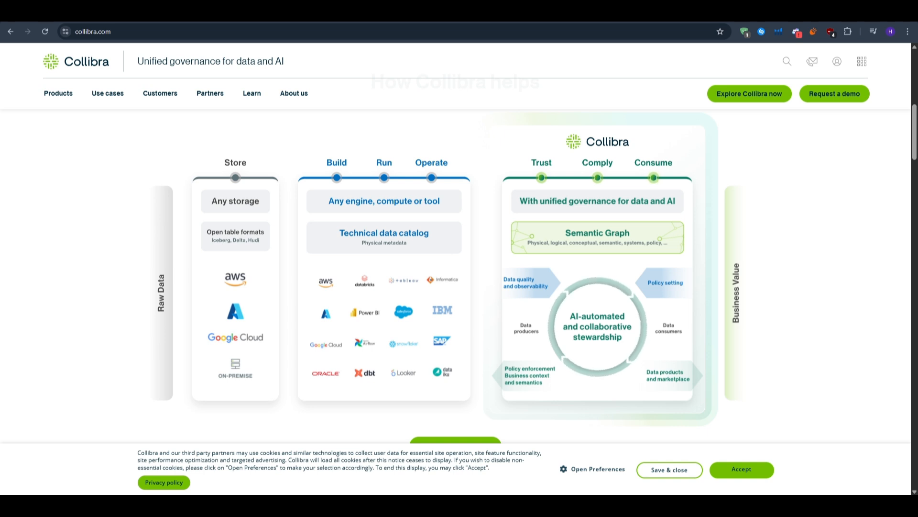
pyautogui.click(741, 469)
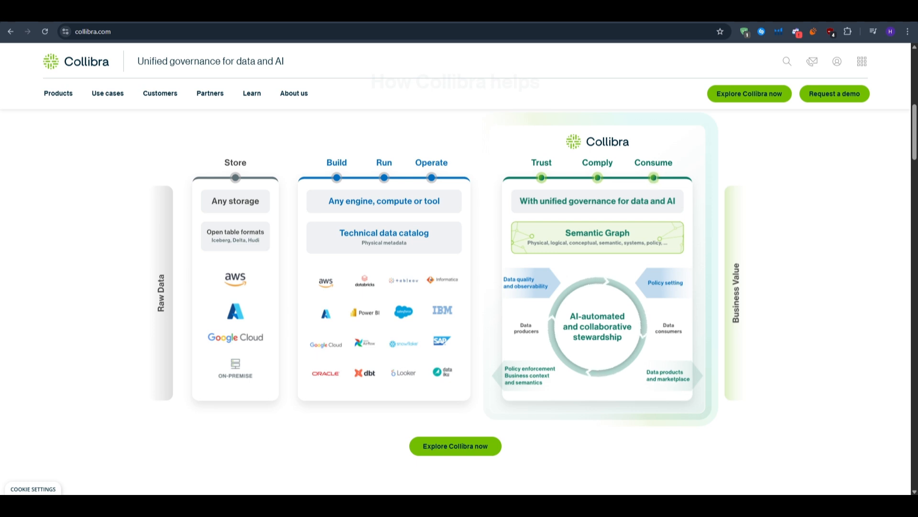
pyautogui.moveTo(785, 232)
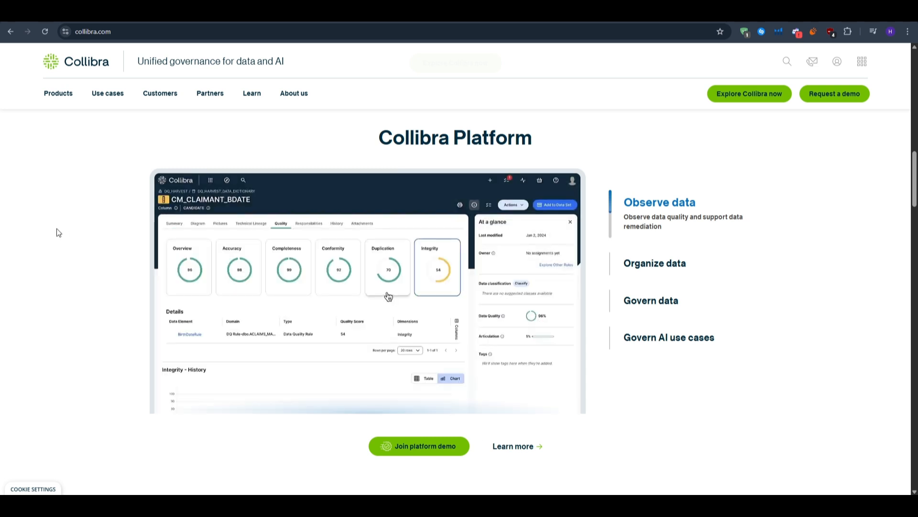
# Cycle through the four Platform demo tabs, then scroll to the Global leaders customer logos
pyautogui.click(188, 267)
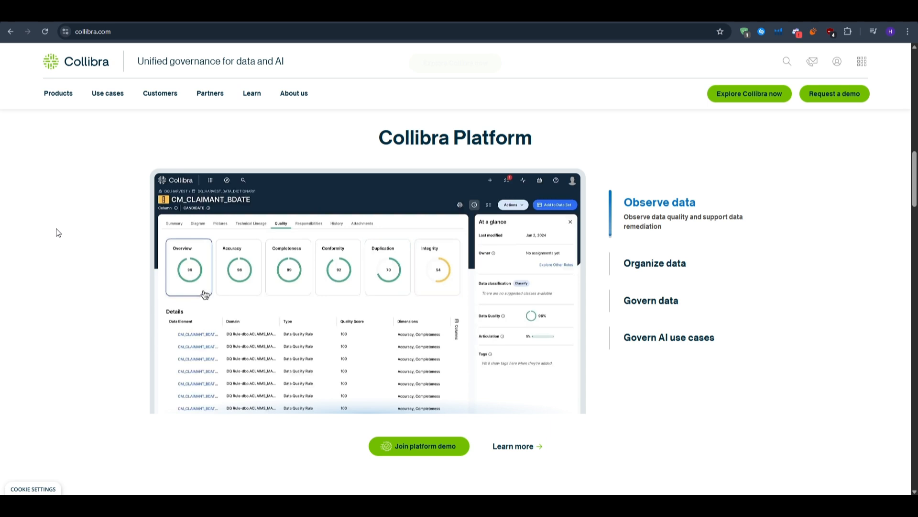
pyautogui.click(654, 263)
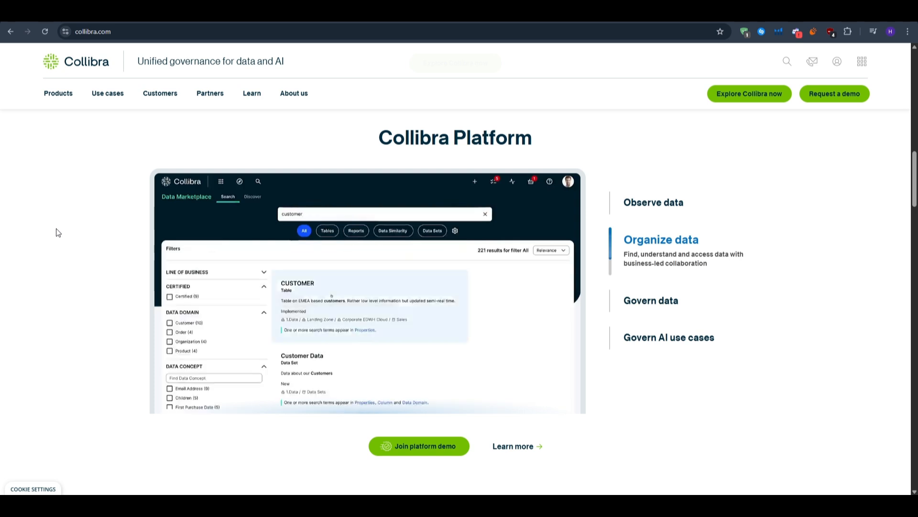
pyautogui.click(298, 283)
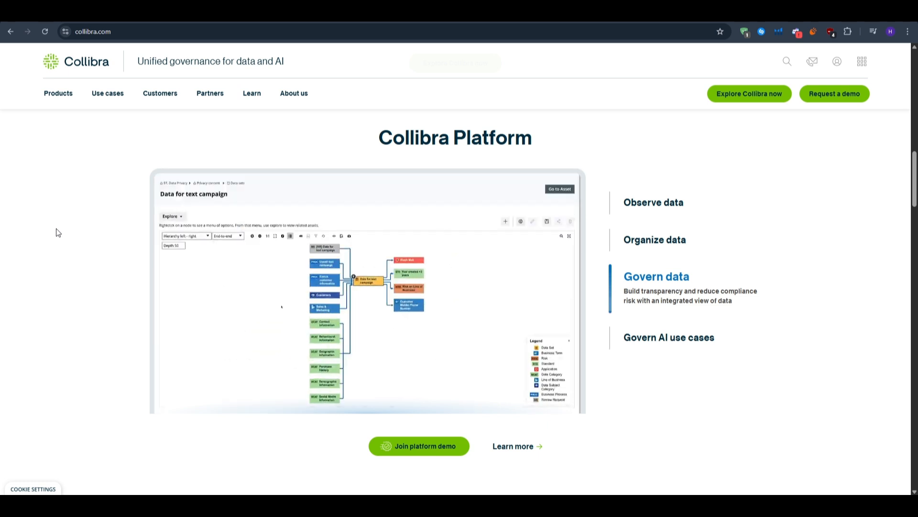
pyautogui.click(668, 337)
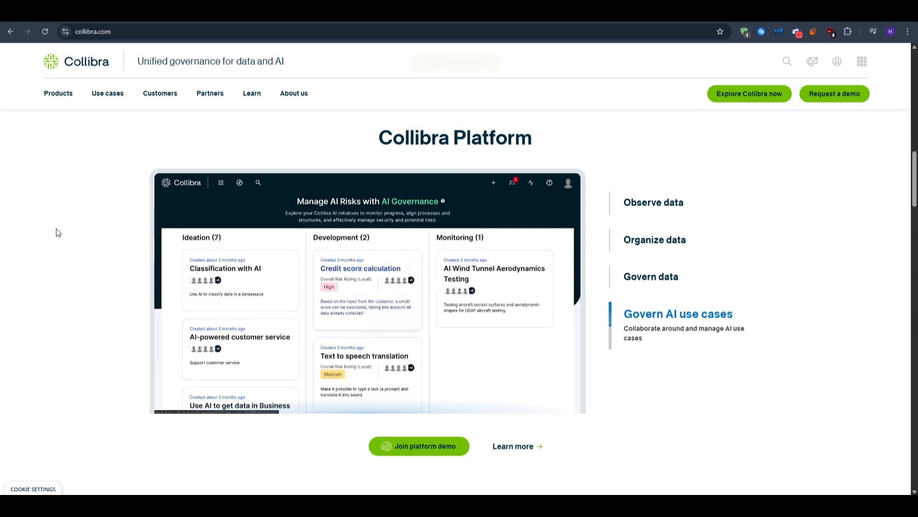
pyautogui.click(360, 268)
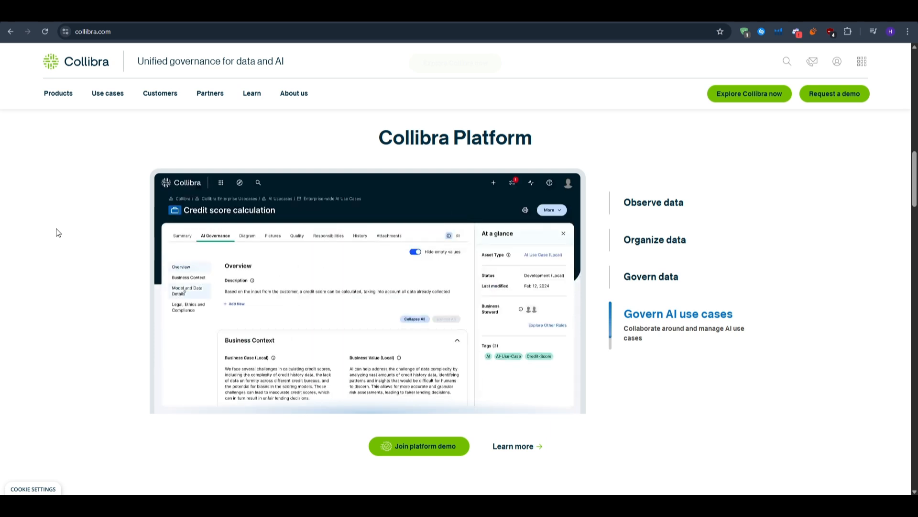
pyautogui.click(188, 290)
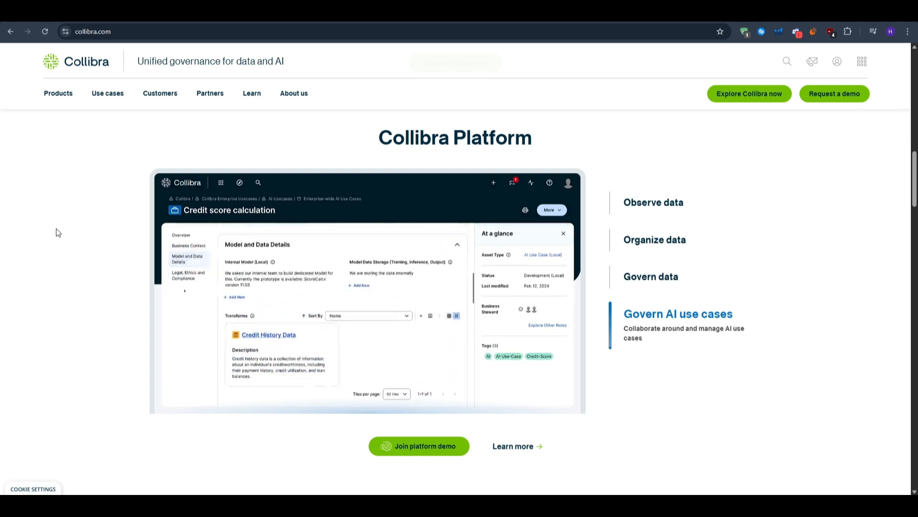
pyautogui.click(654, 202)
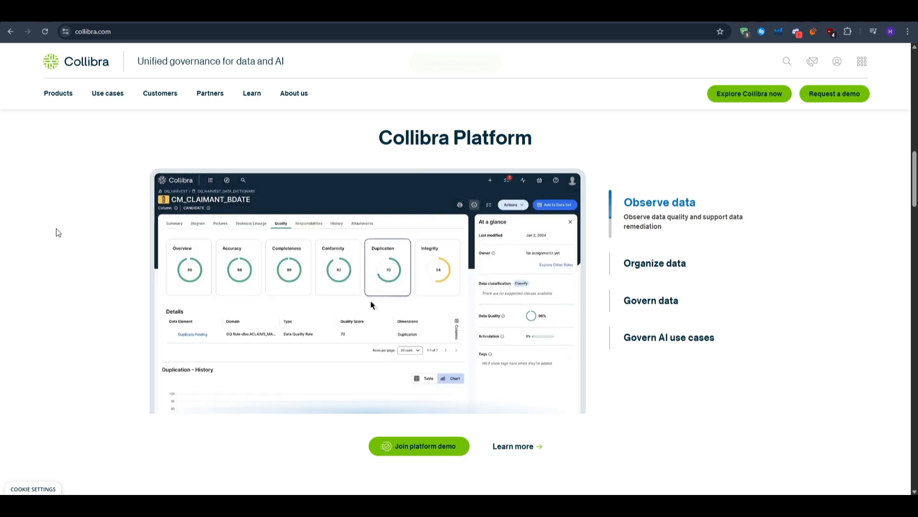
pyautogui.click(188, 267)
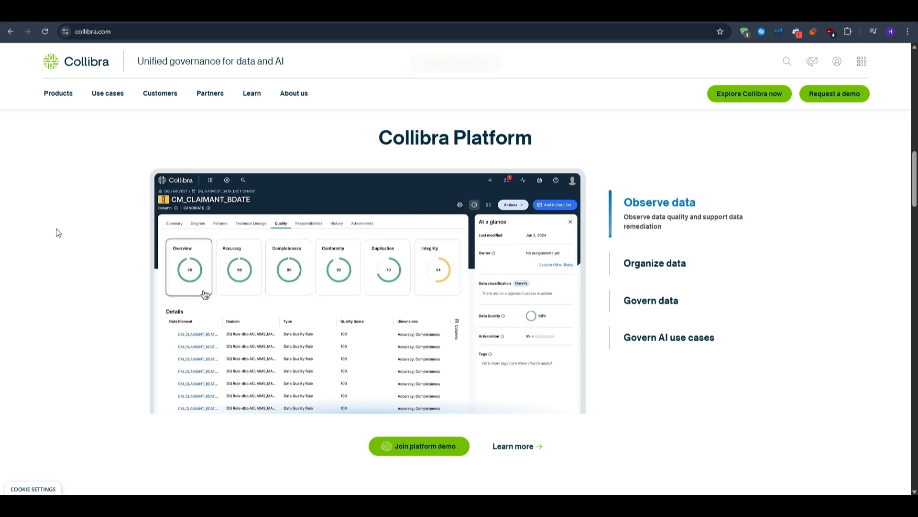
pyautogui.click(655, 263)
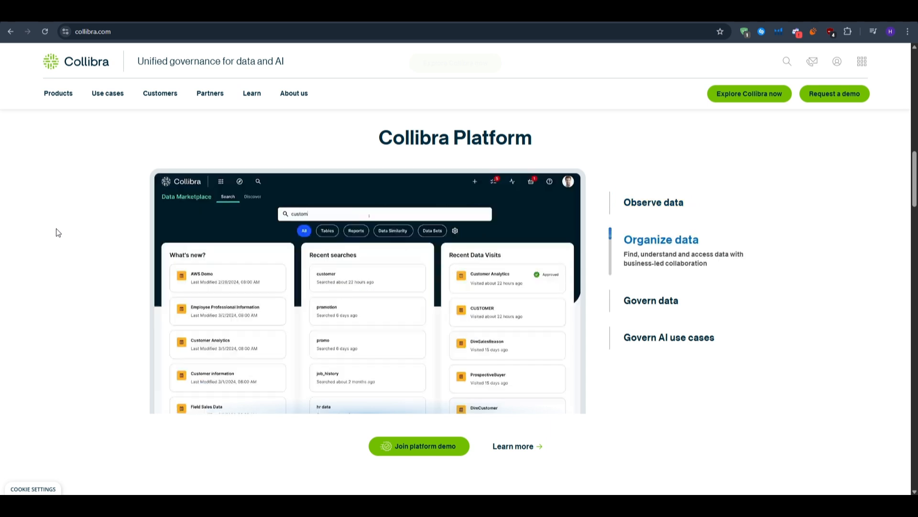
pyautogui.scroll(-3)
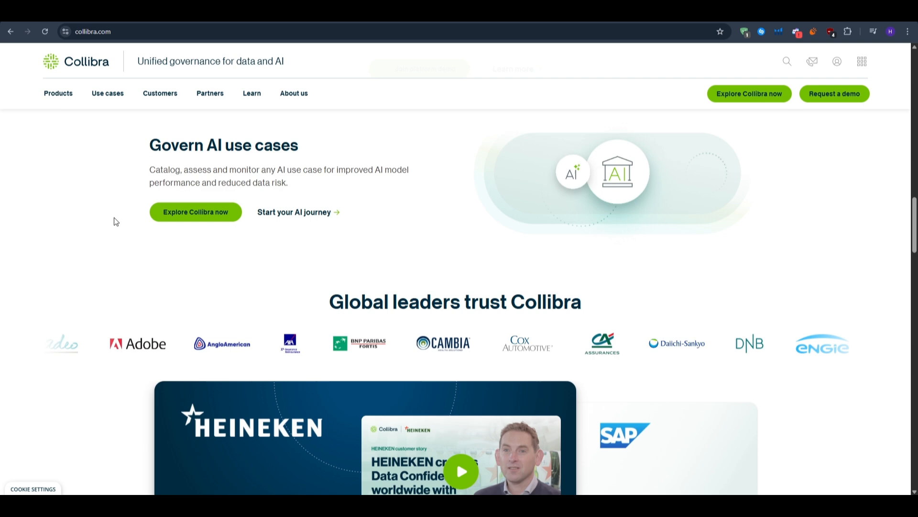
pyautogui.scroll(-3)
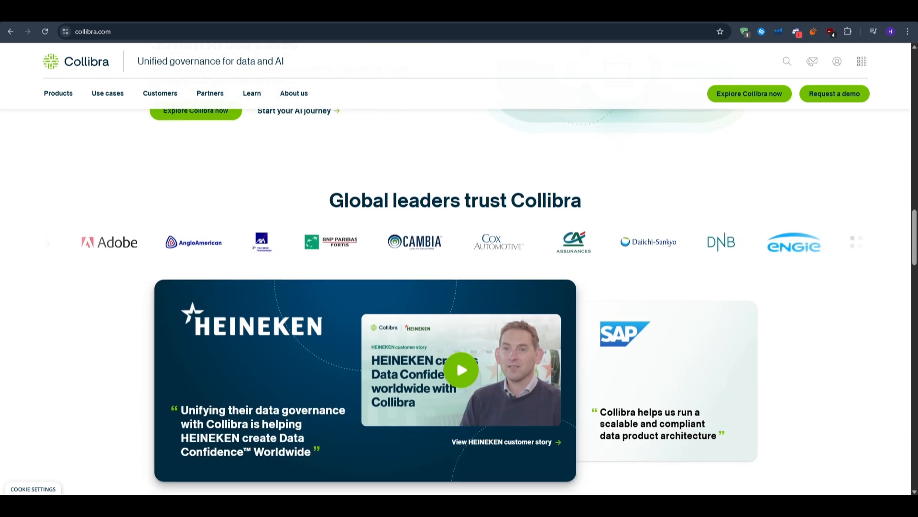